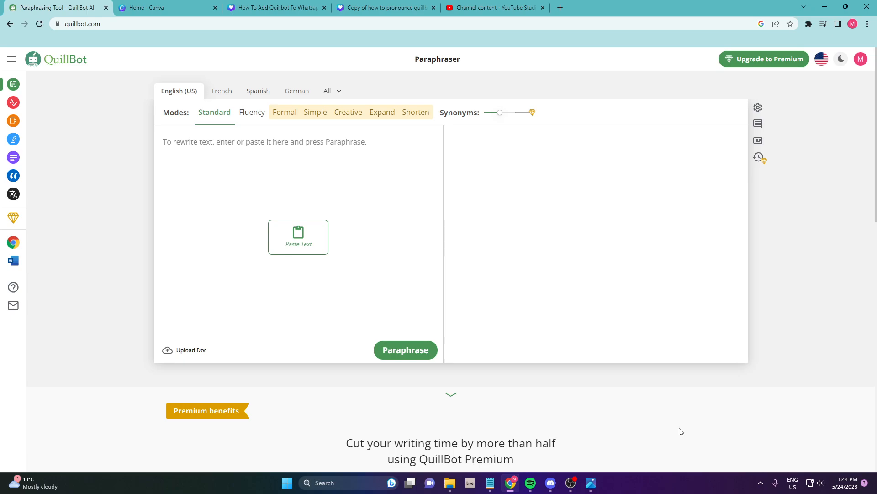
{"action": "mouse_move", "coordinate": [235, 255]}
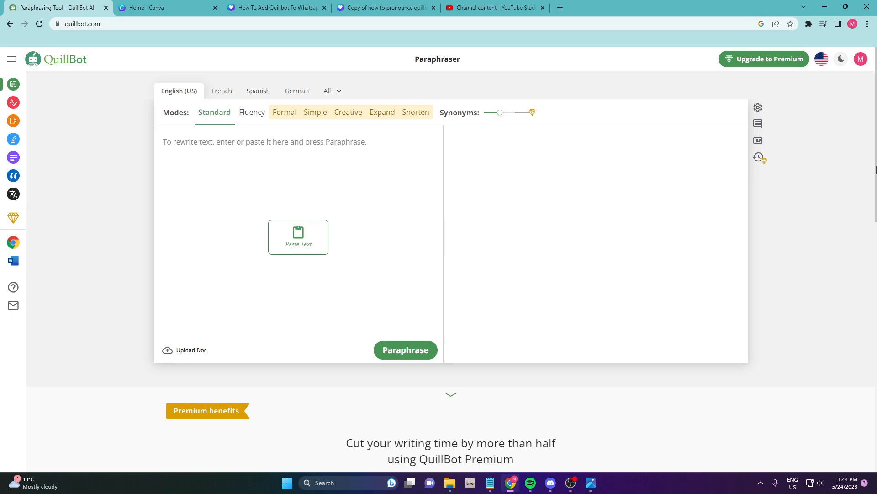
{"action": "mouse_move", "coordinate": [861, 58]}
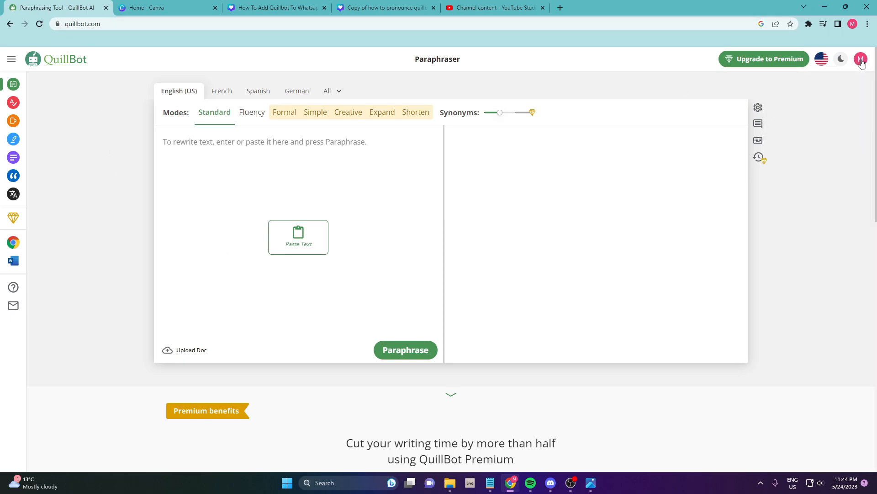
Review the QuillBot account details, checking the Your Plan and Profile tabs
{"action": "left_click", "coordinate": [861, 59]}
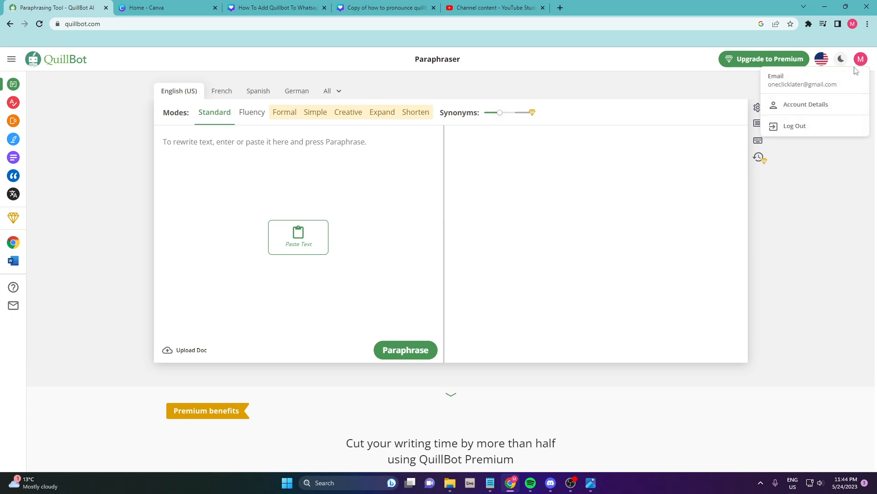
{"action": "left_click", "coordinate": [806, 105]}
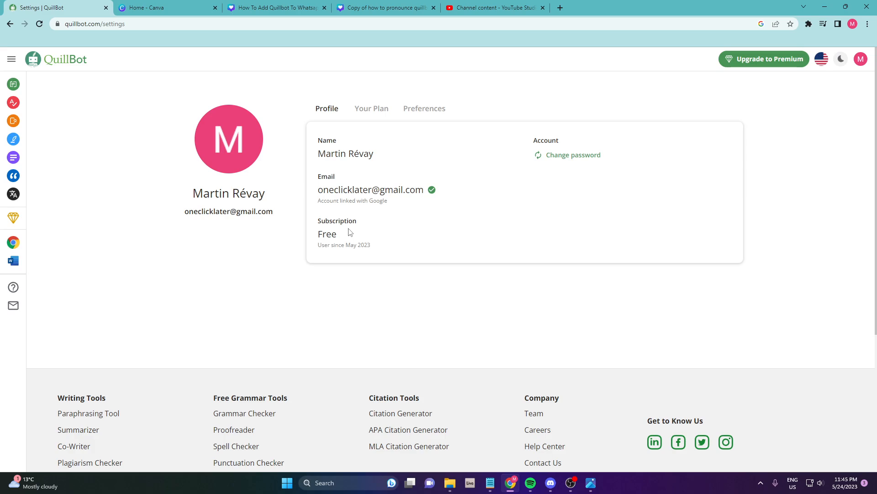
{"action": "left_click", "coordinate": [371, 109]}
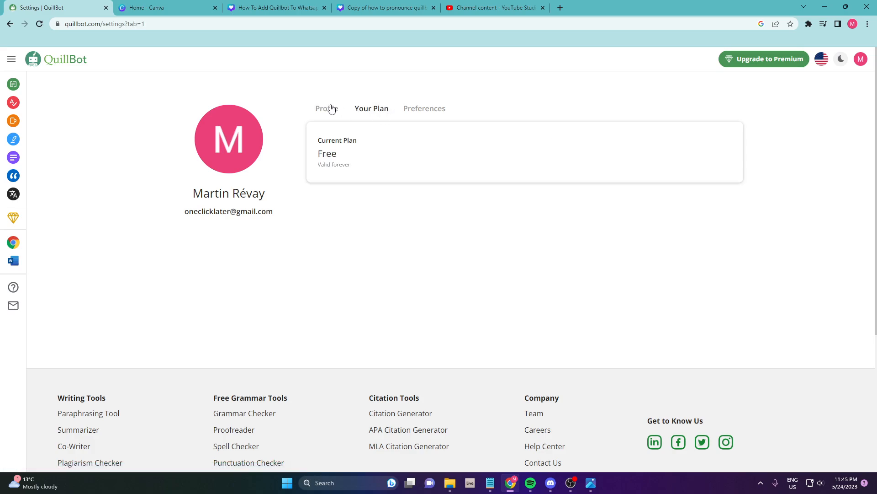
{"action": "left_click", "coordinate": [327, 108]}
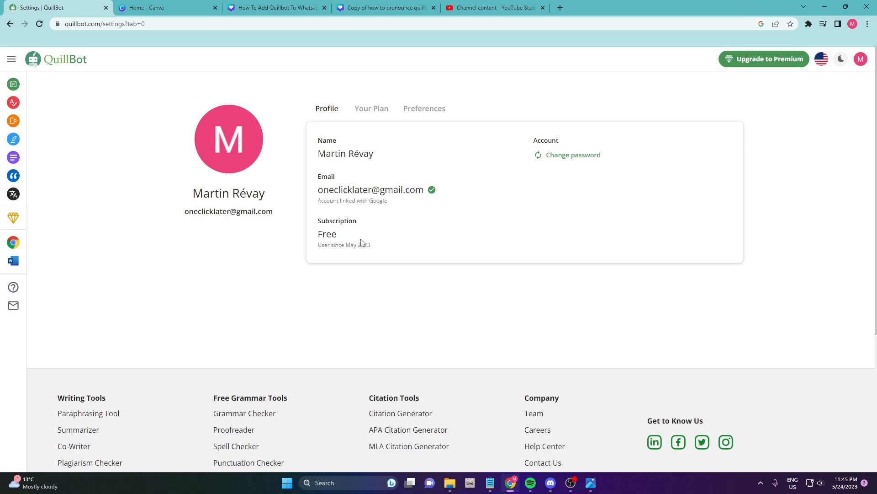
{"action": "mouse_move", "coordinate": [363, 240]}
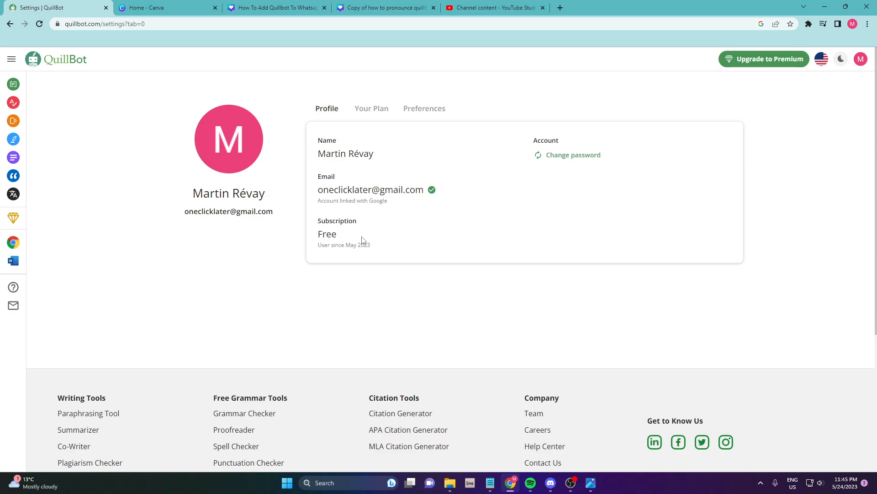
Log out of the QuillBot account from the avatar menu
{"action": "left_click", "coordinate": [861, 58]}
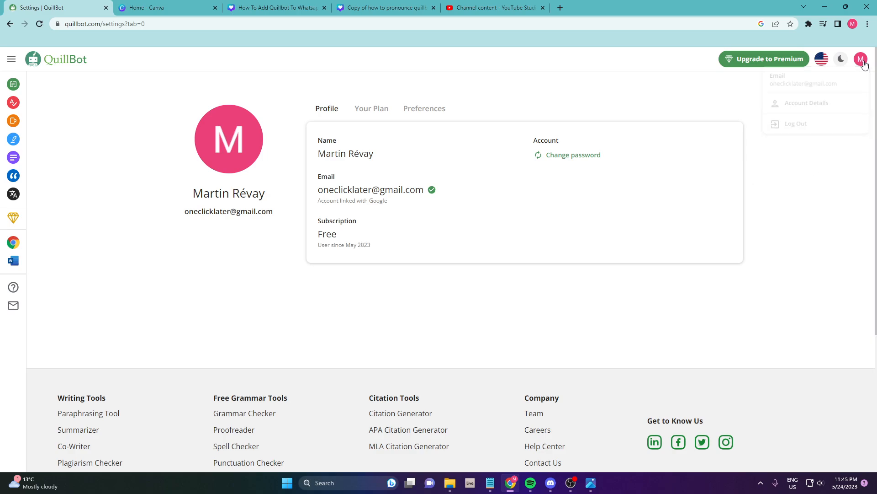
{"action": "left_click", "coordinate": [795, 124]}
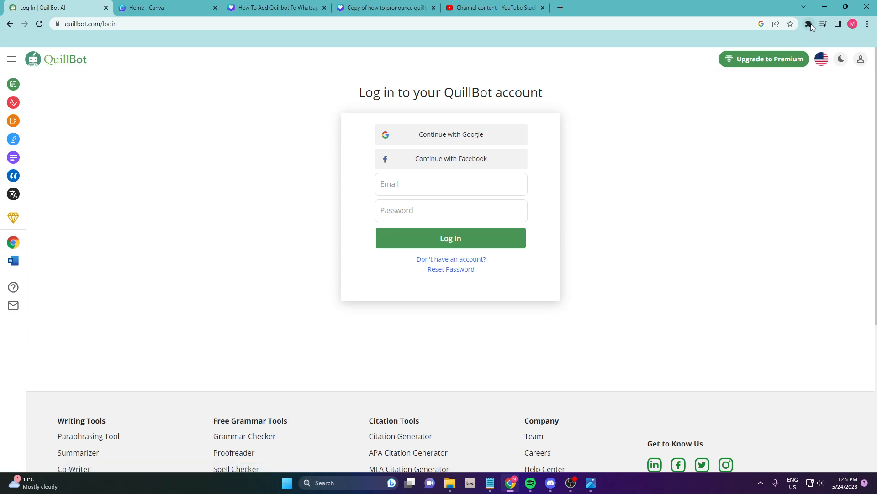
Show Chrome's installed extensions and the QuillBot extension's three-dot options
{"action": "left_click", "coordinate": [807, 24]}
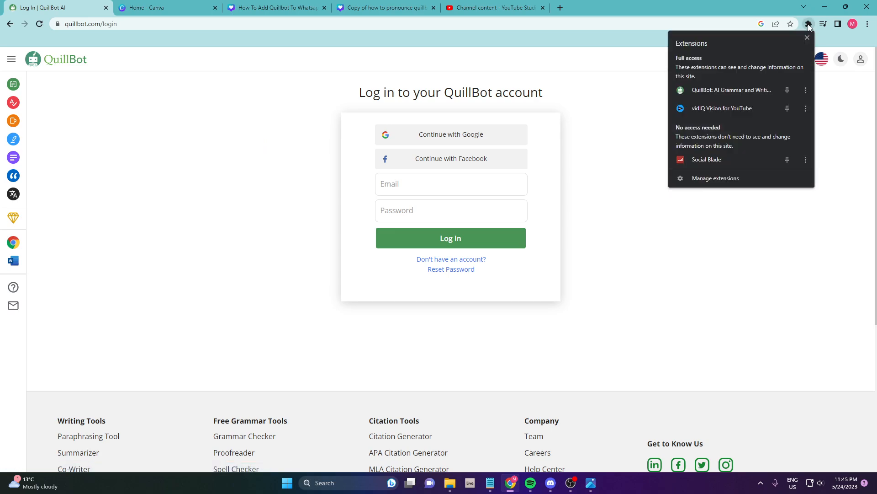
{"action": "mouse_move", "coordinate": [810, 27]}
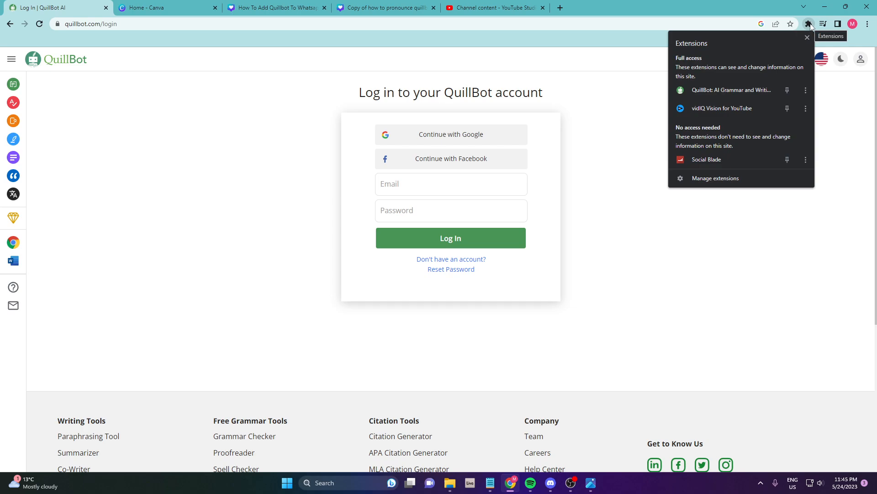
{"action": "mouse_move", "coordinate": [806, 90]}
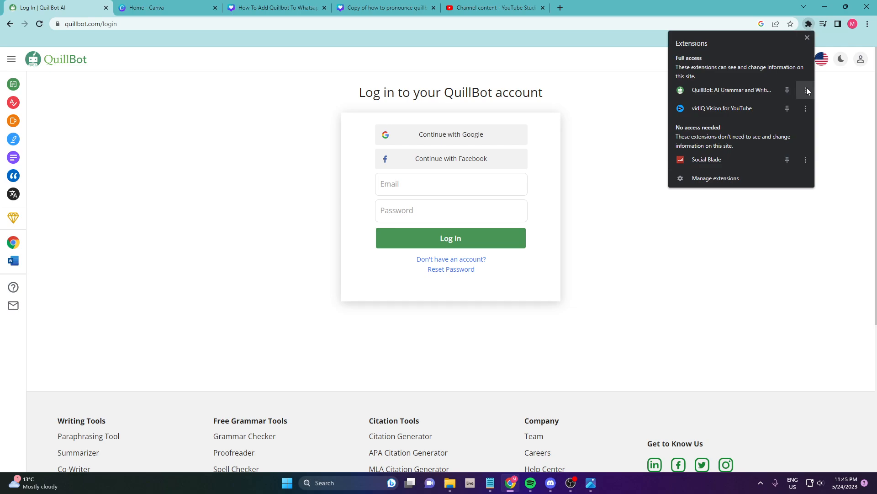
{"action": "mouse_move", "coordinate": [712, 96]}
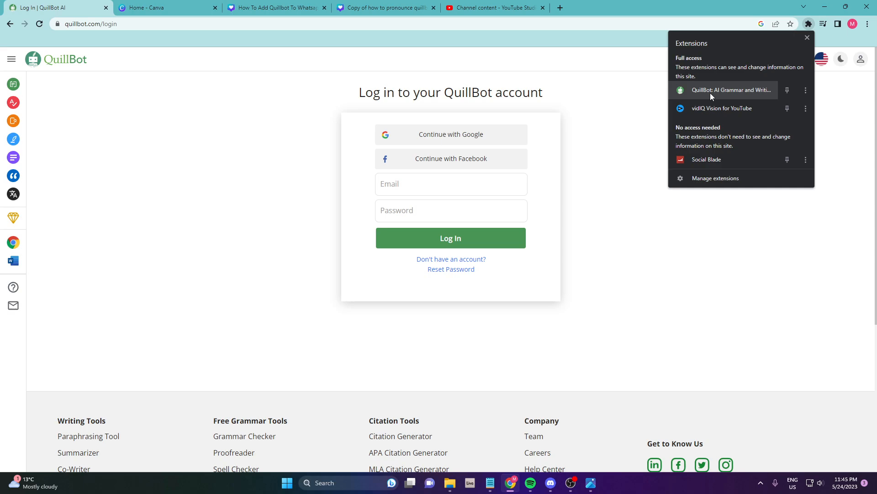
{"action": "left_click", "coordinate": [805, 90]}
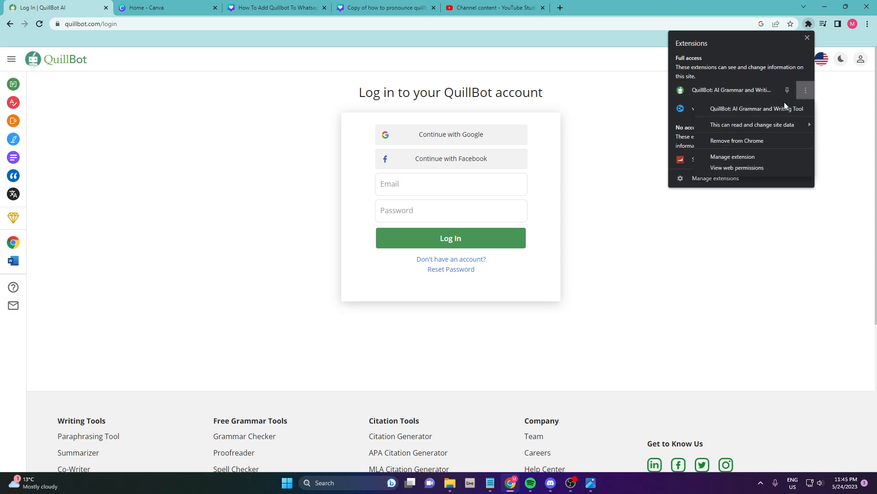
{"action": "mouse_move", "coordinate": [730, 143]}
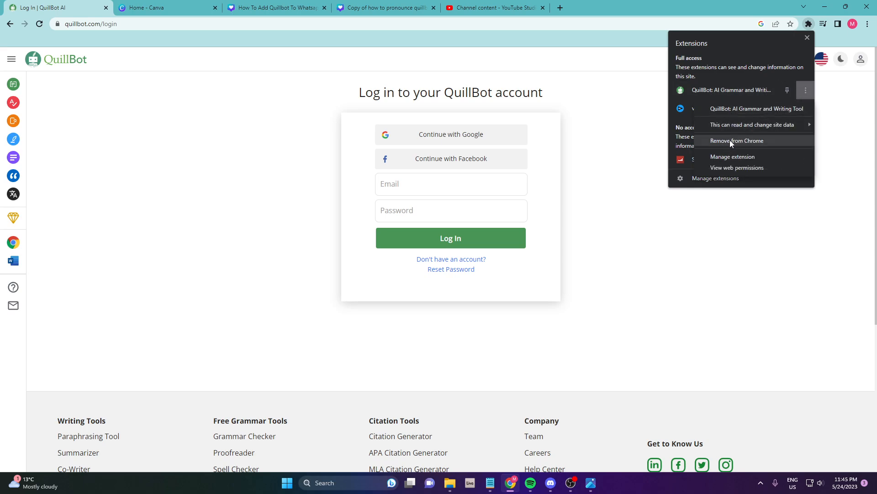
Remove the QuillBot: AI Grammar and Writing Tool extension from Chrome and confirm
{"action": "left_click", "coordinate": [732, 158]}
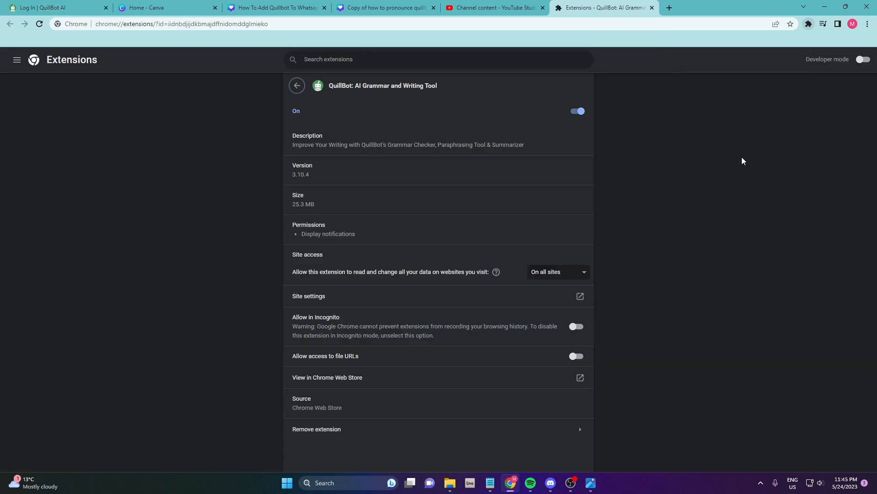
{"action": "mouse_move", "coordinate": [320, 432]}
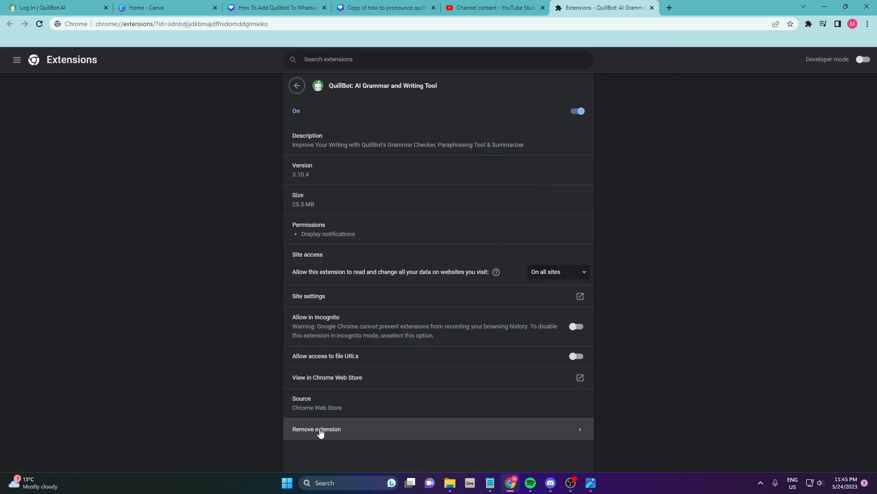
{"action": "mouse_move", "coordinate": [328, 435]}
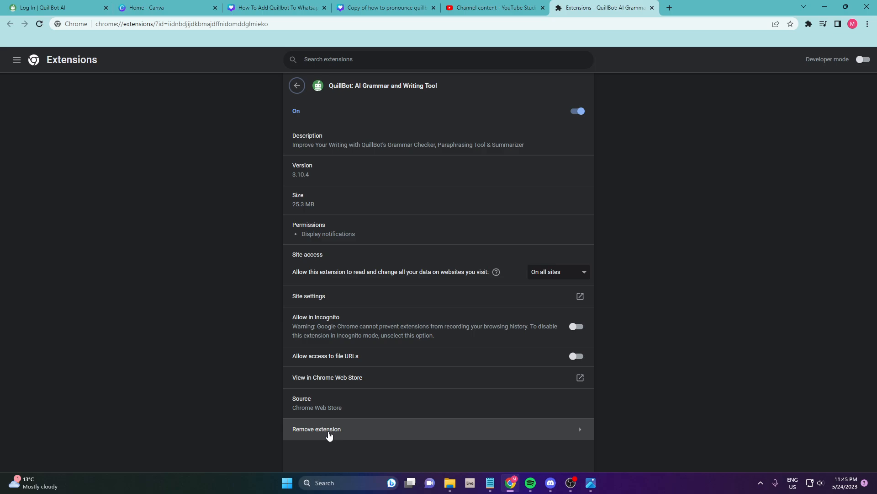
{"action": "left_click", "coordinate": [328, 429]}
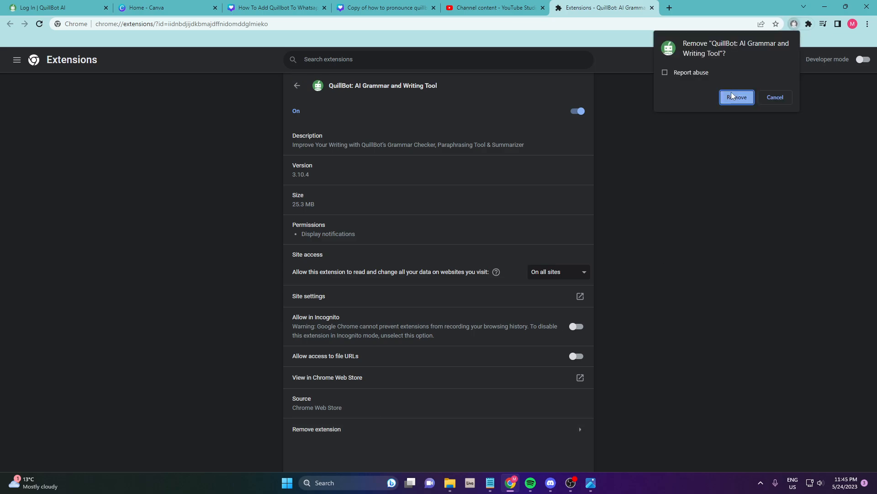
{"action": "left_click", "coordinate": [737, 97]}
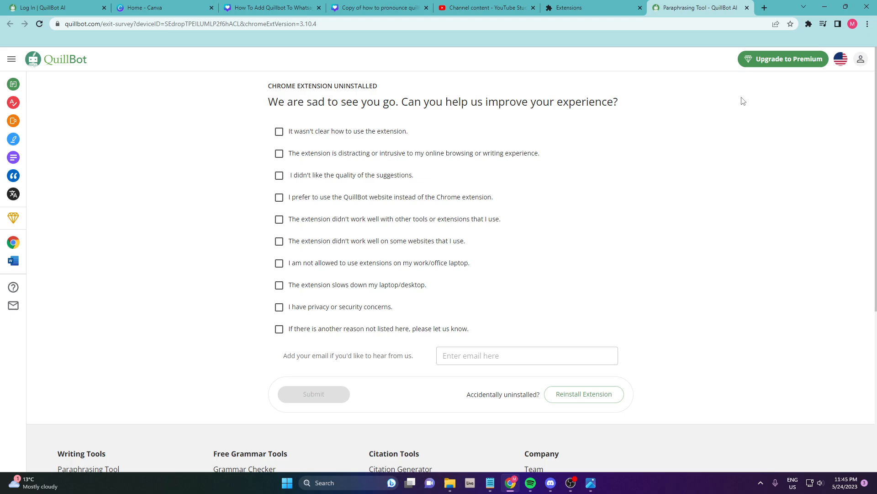
{"action": "mouse_move", "coordinate": [286, 332]}
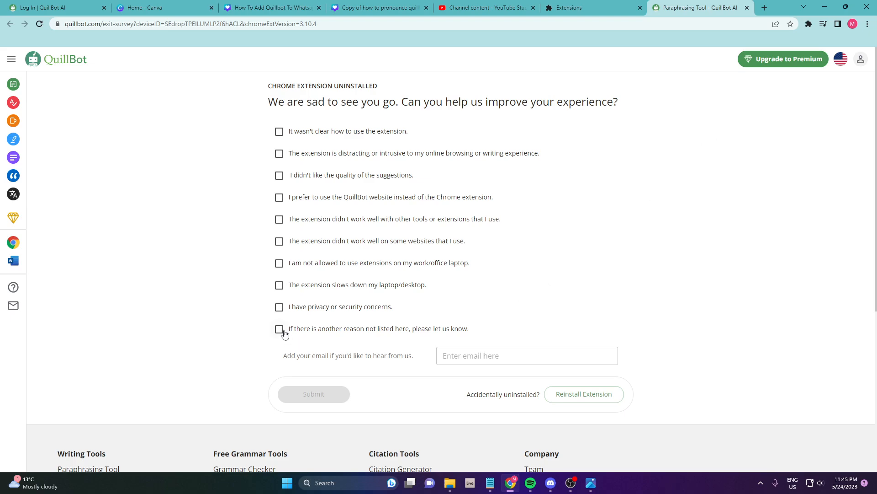
{"action": "mouse_move", "coordinate": [463, 337]}
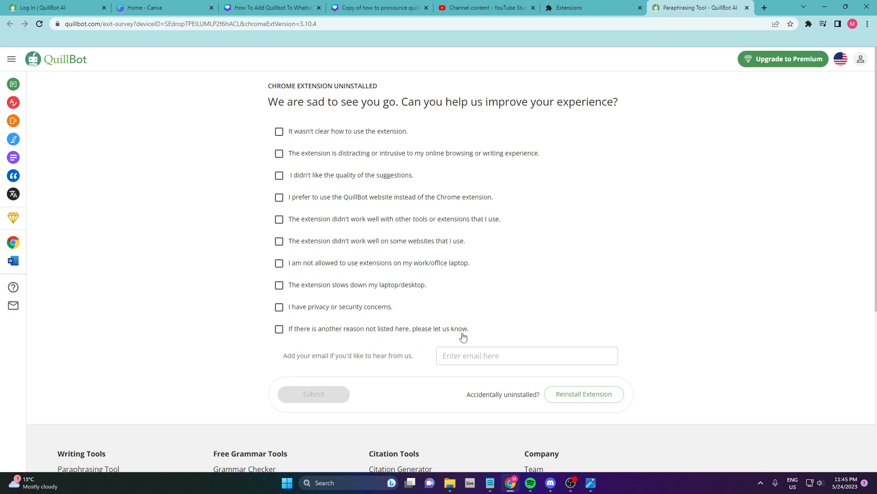
Submit the exit survey with 'If there is another reason not listed here' ticked
{"action": "left_click", "coordinate": [280, 329]}
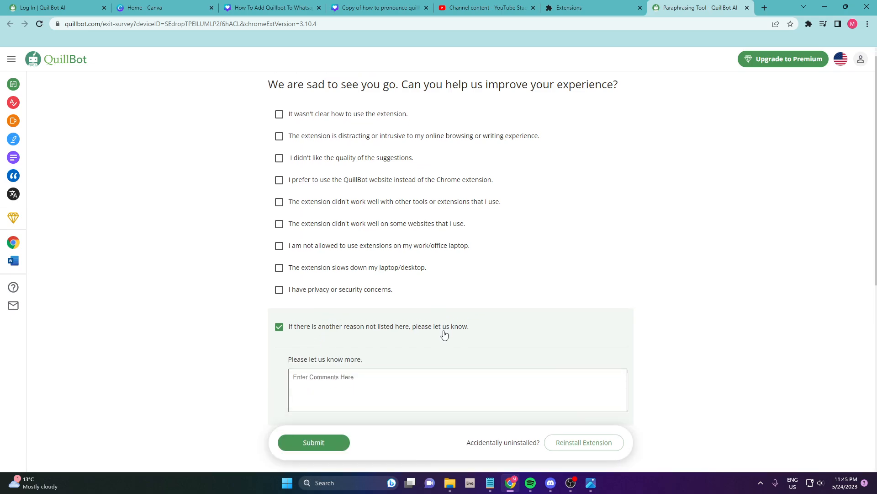
{"action": "scroll", "scroll_direction": "down", "scroll_amount": 3}
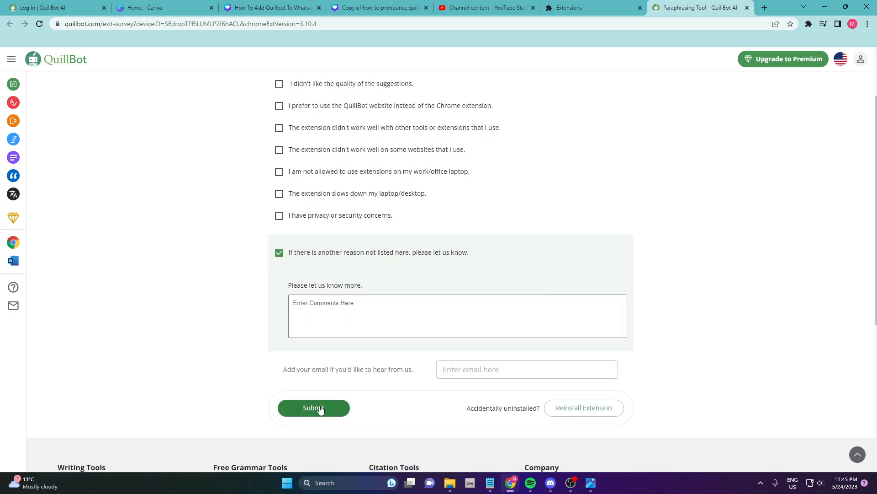
{"action": "left_click", "coordinate": [313, 408]}
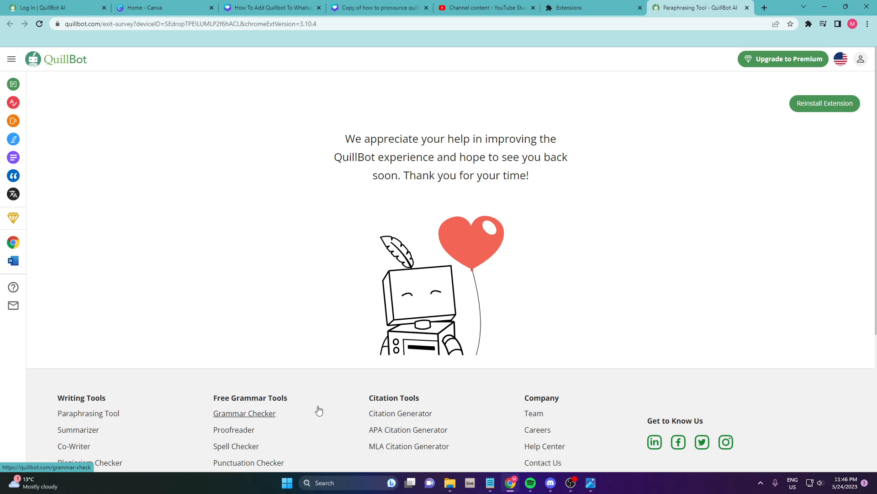
{"action": "mouse_move", "coordinate": [825, 103]}
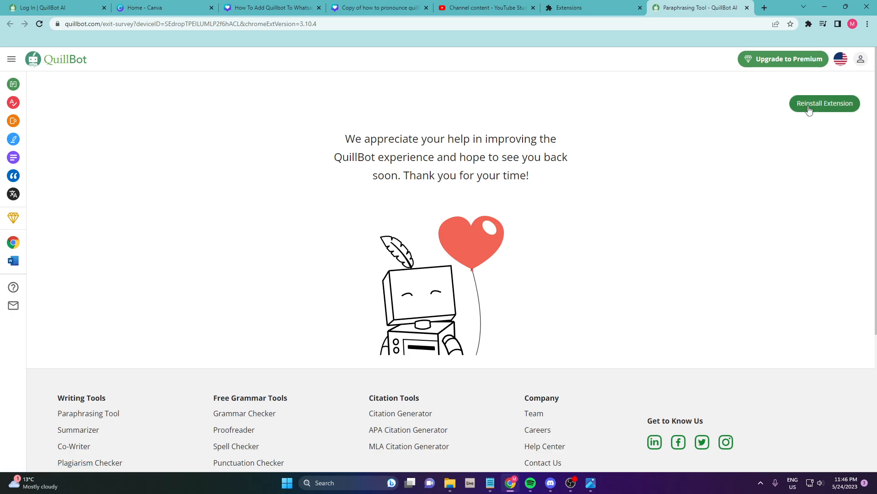
{"action": "mouse_move", "coordinate": [844, 116]}
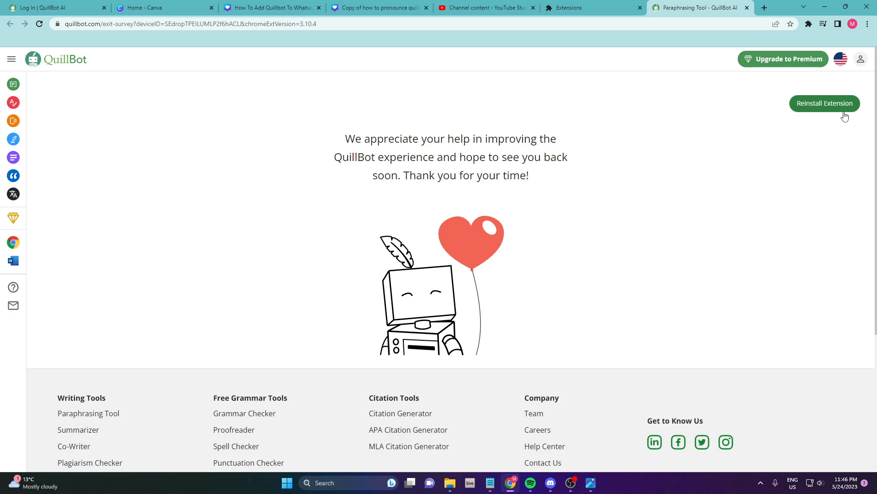
{"action": "mouse_move", "coordinate": [443, 173]}
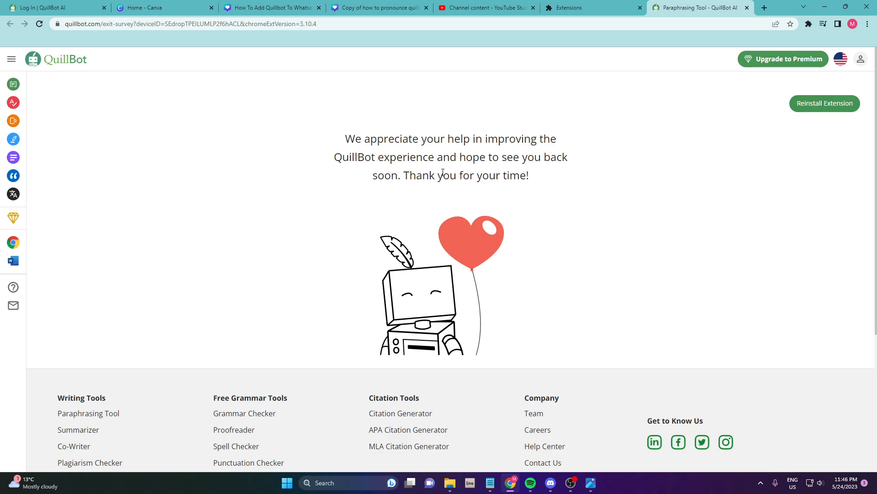
{"action": "mouse_move", "coordinate": [436, 203]}
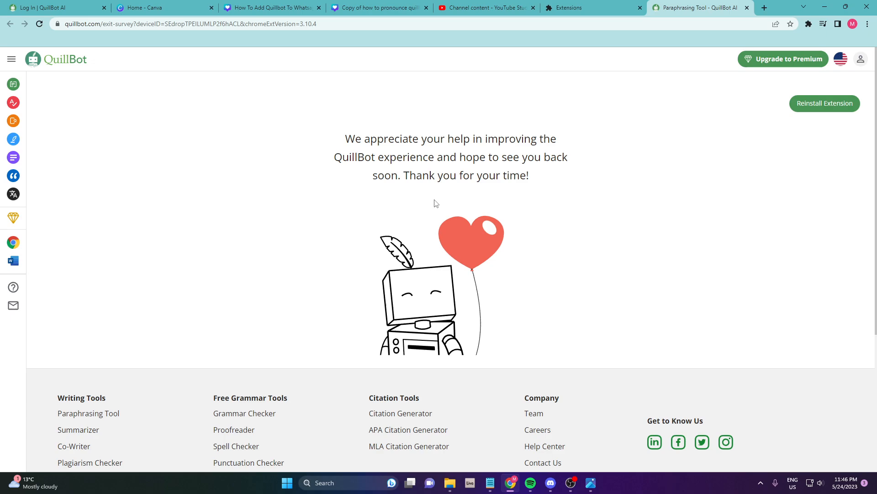
{"action": "mouse_move", "coordinate": [798, 4]}
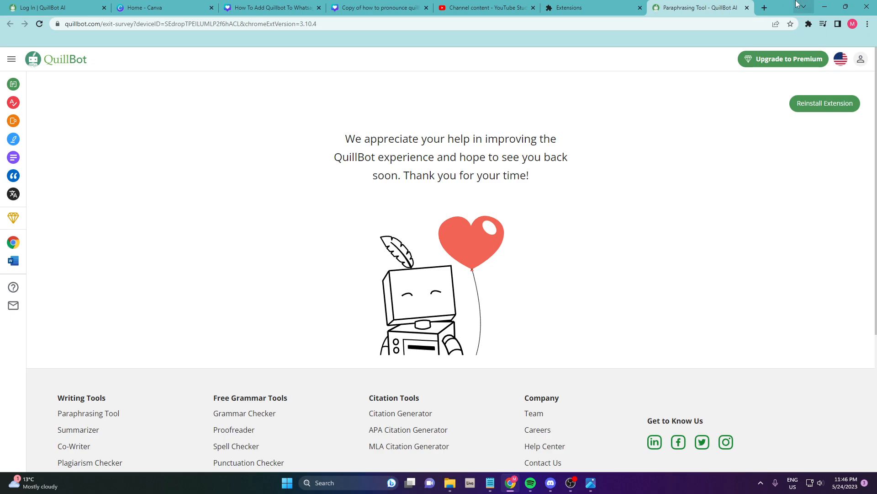
{"action": "mouse_move", "coordinate": [741, 116]}
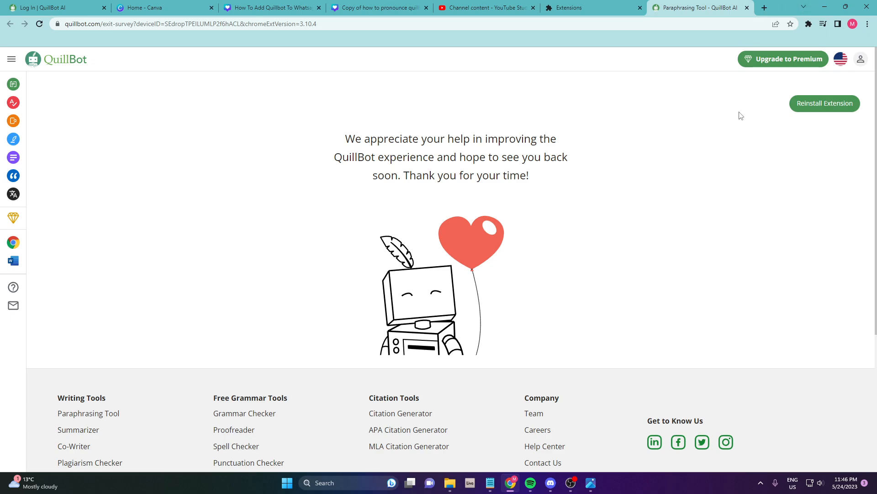
{"action": "mouse_move", "coordinate": [721, 112]}
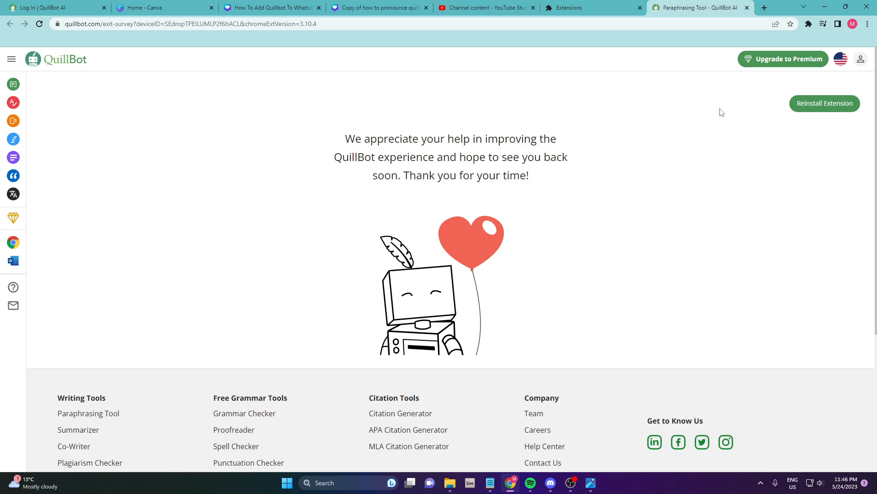
{"action": "mouse_move", "coordinate": [711, 113]}
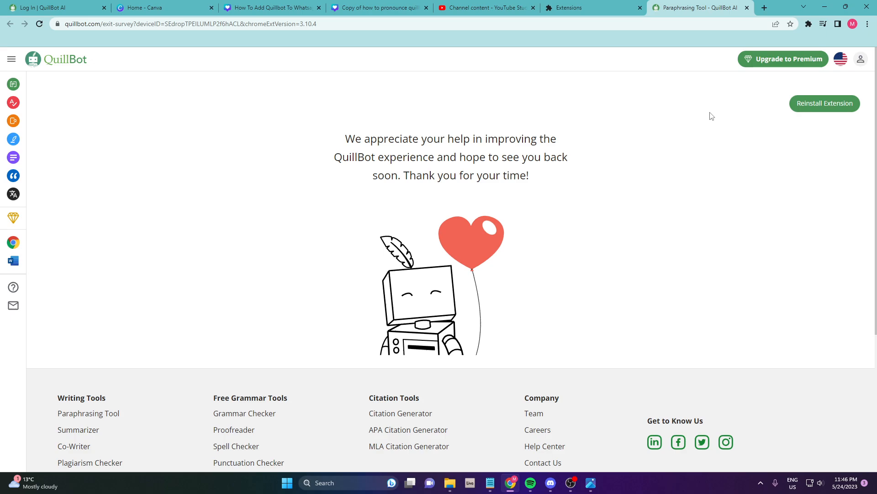
{"action": "mouse_move", "coordinate": [861, 58]}
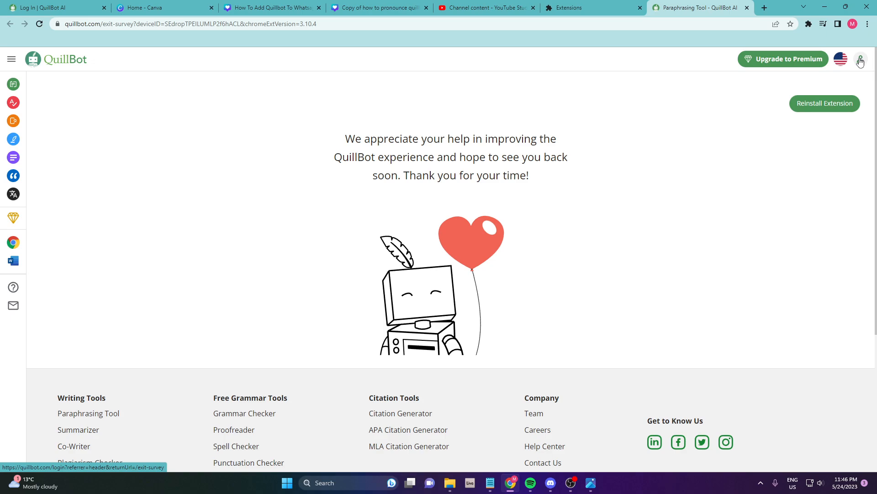
{"action": "mouse_move", "coordinate": [860, 59]}
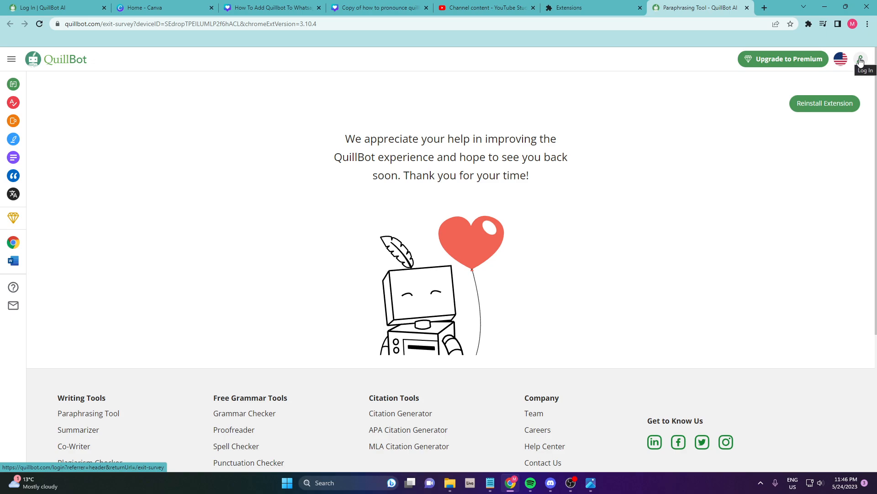